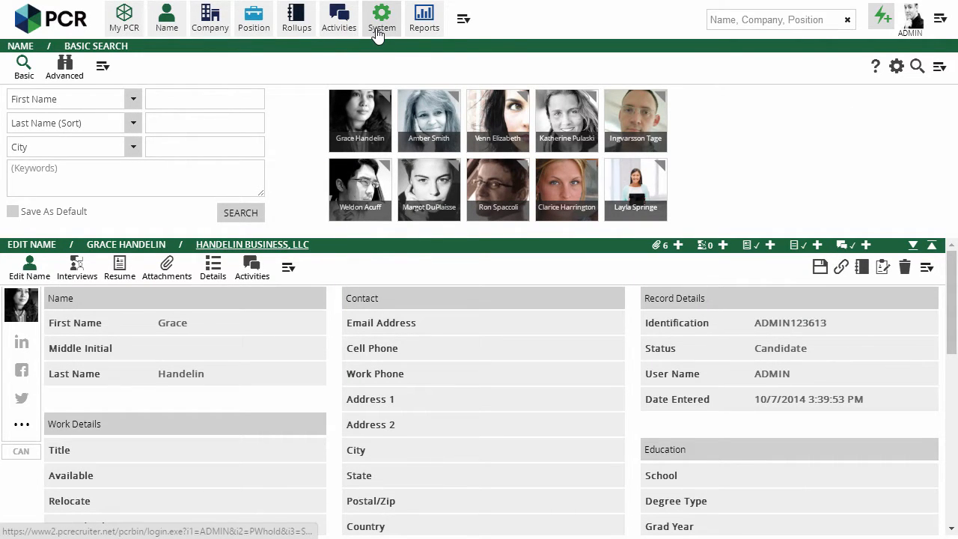
# Open the Recycling Bin from the System area, listing 223 recently deleted records
pyautogui.click(380, 18)
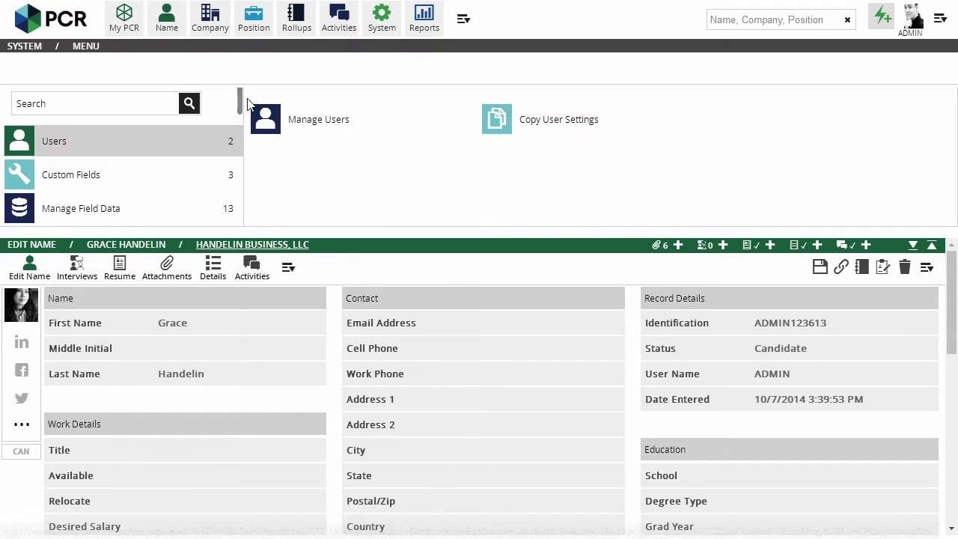
pyautogui.scroll(-3)
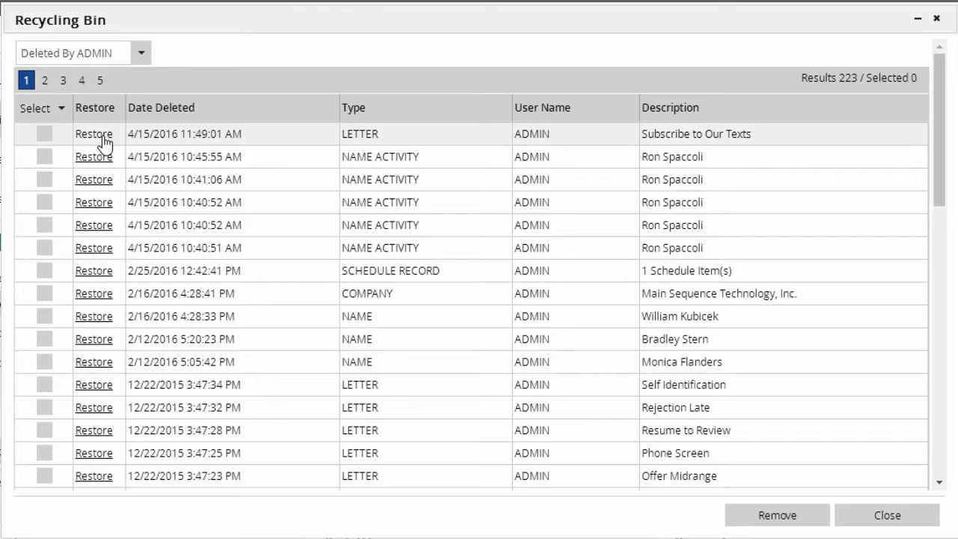
# Review the Deleted By filter, tick the first two deleted items, then close the Recycling Bin
pyautogui.click(141, 52)
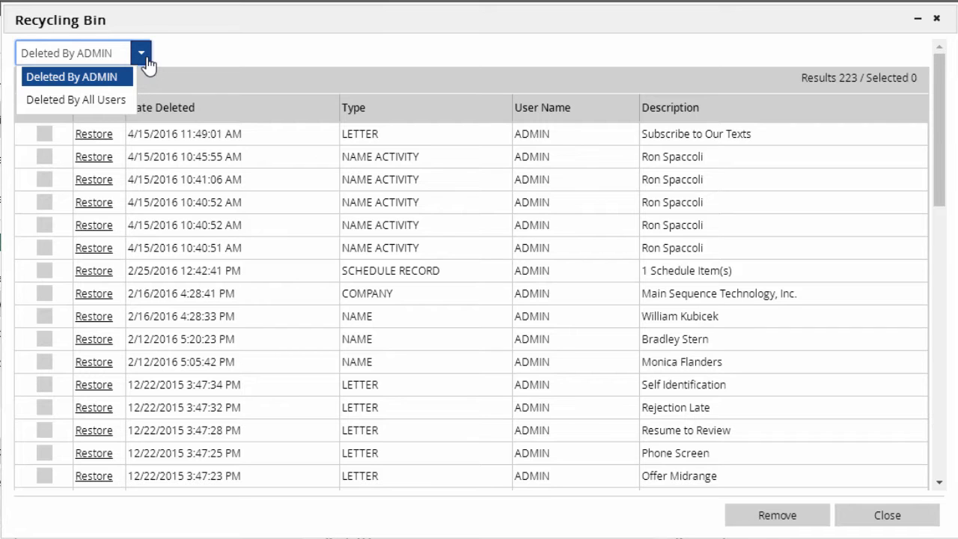
pyautogui.click(45, 133)
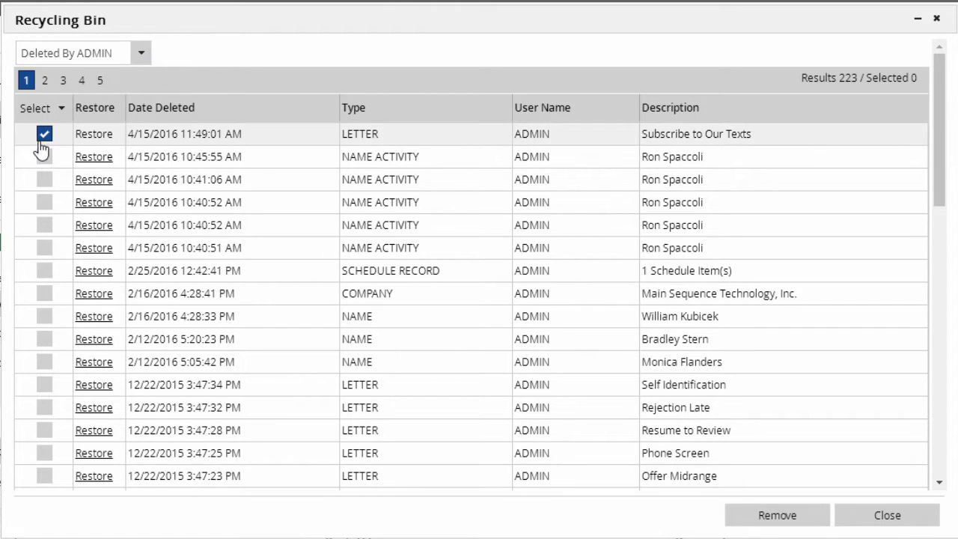
pyautogui.click(45, 157)
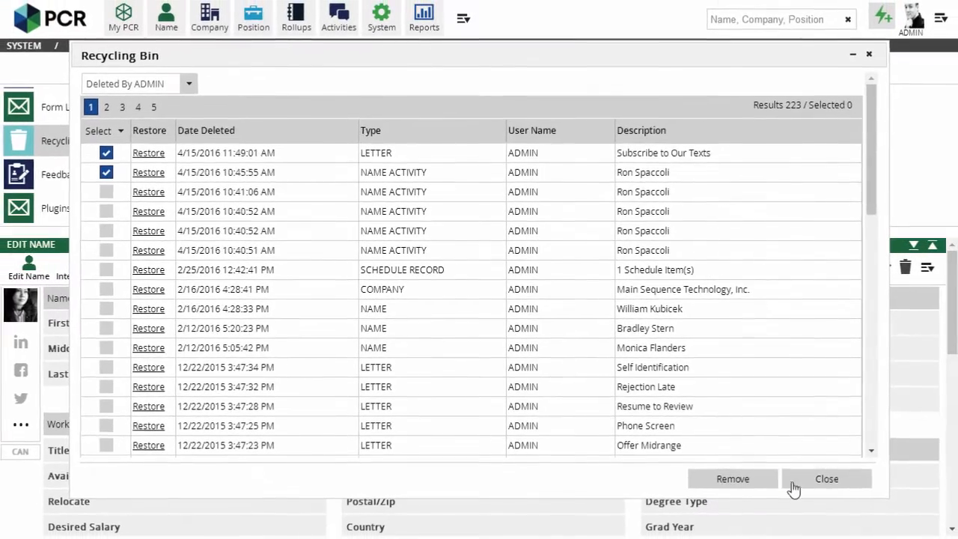
pyautogui.click(826, 479)
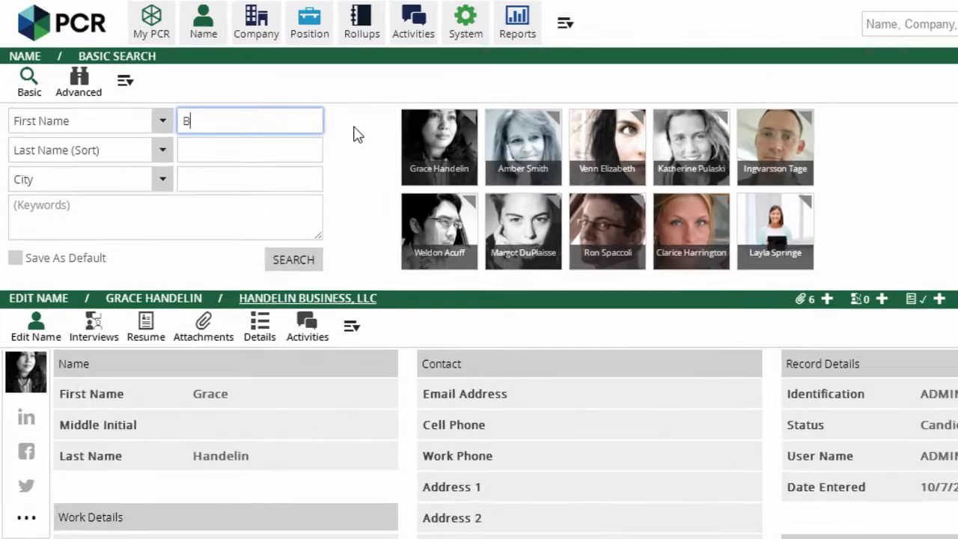
pyautogui.write('Fisher')
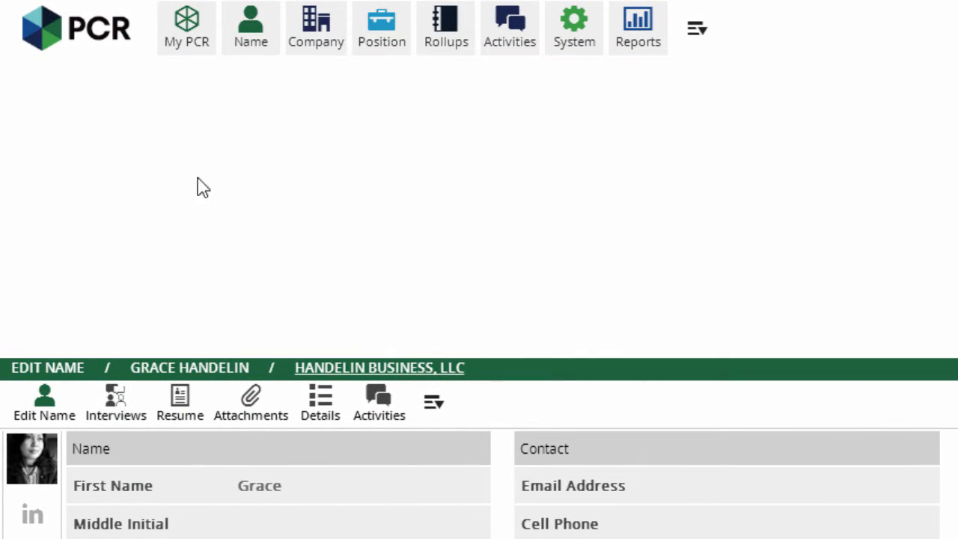
pyautogui.write('em')
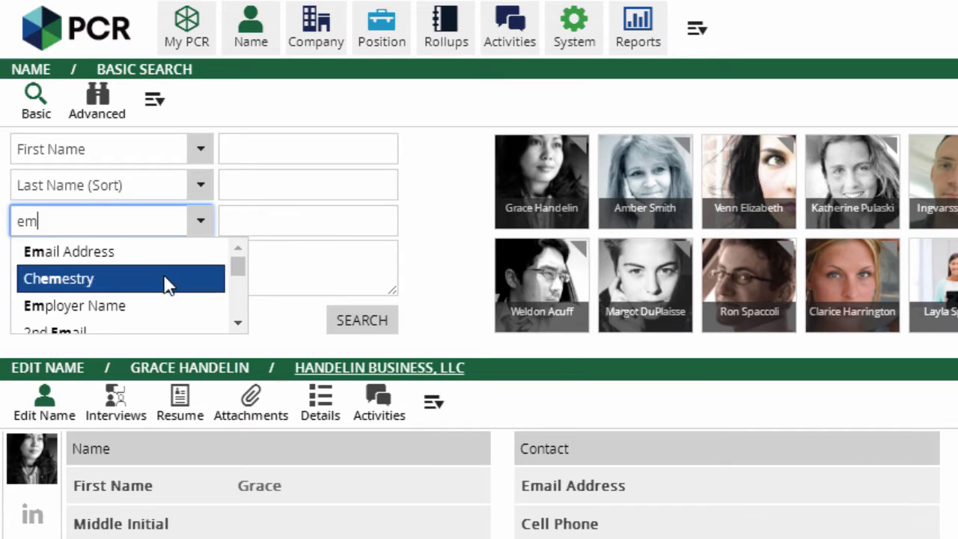
pyautogui.write('bobfisher@example.com')
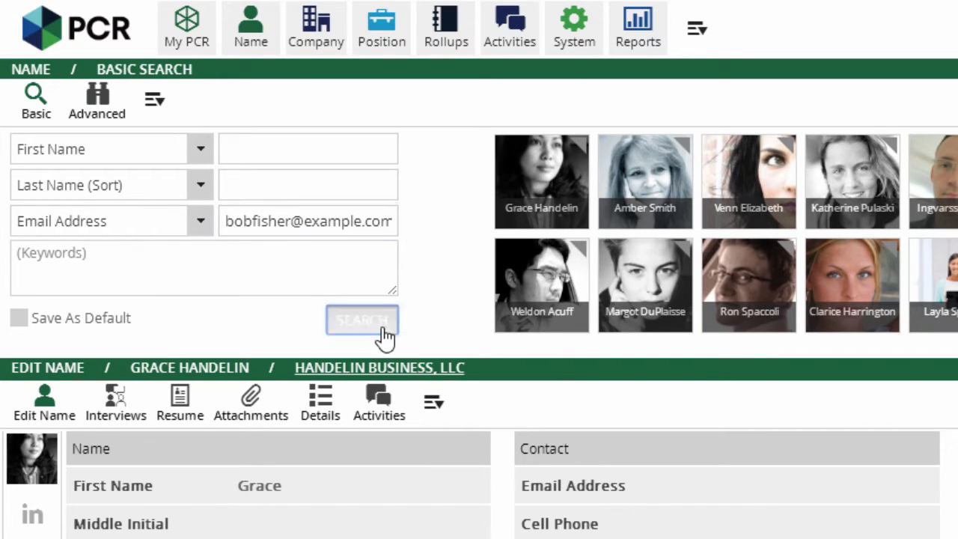
pyautogui.click(363, 320)
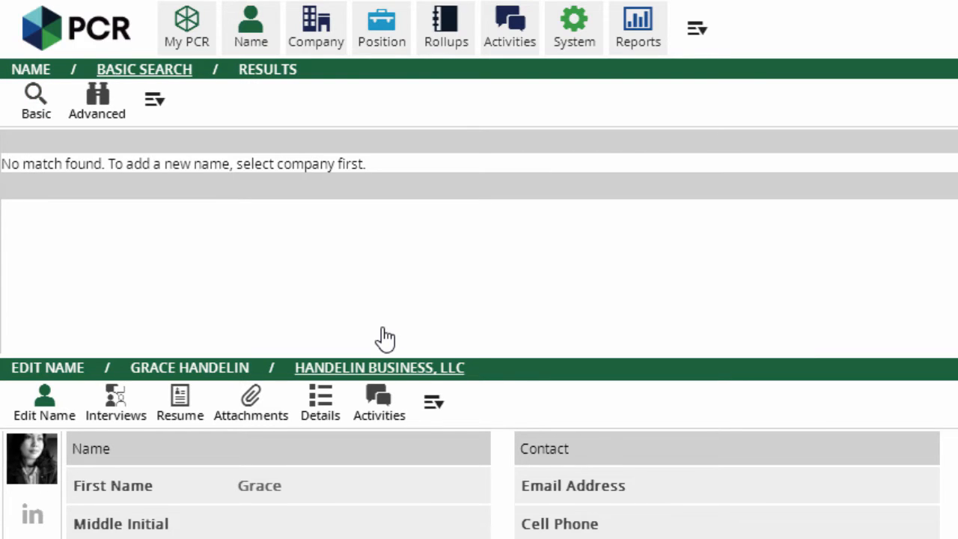
pyautogui.moveTo(212, 93)
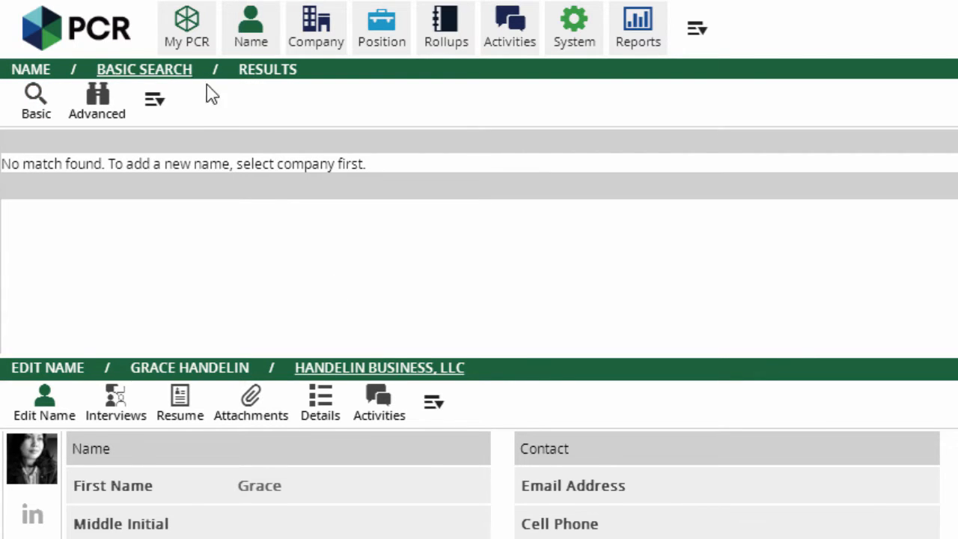
pyautogui.click(36, 102)
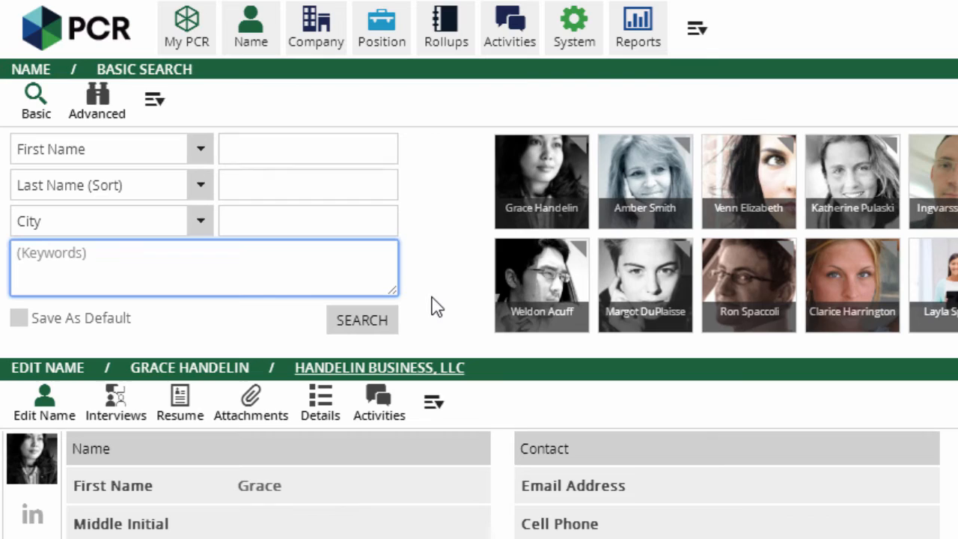
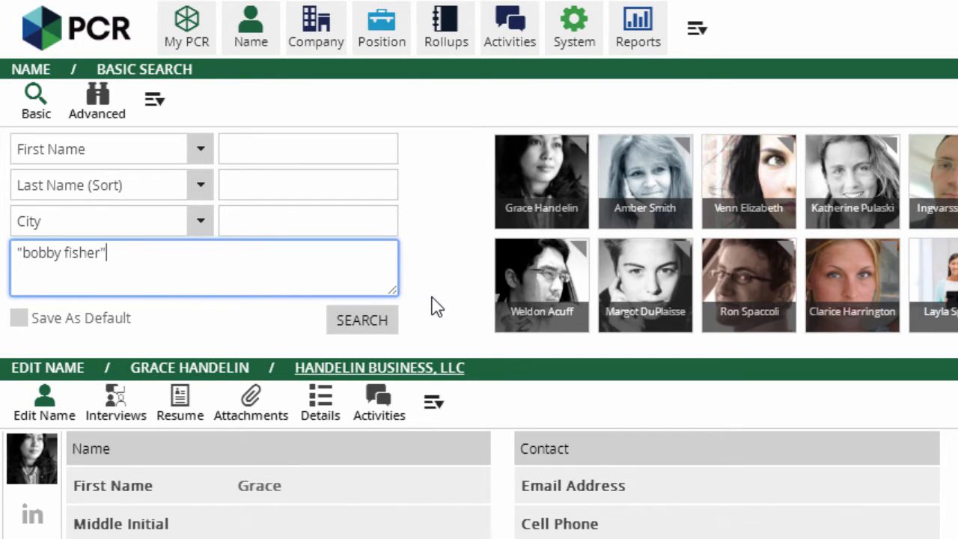
pyautogui.write('bobfisher@exampl')
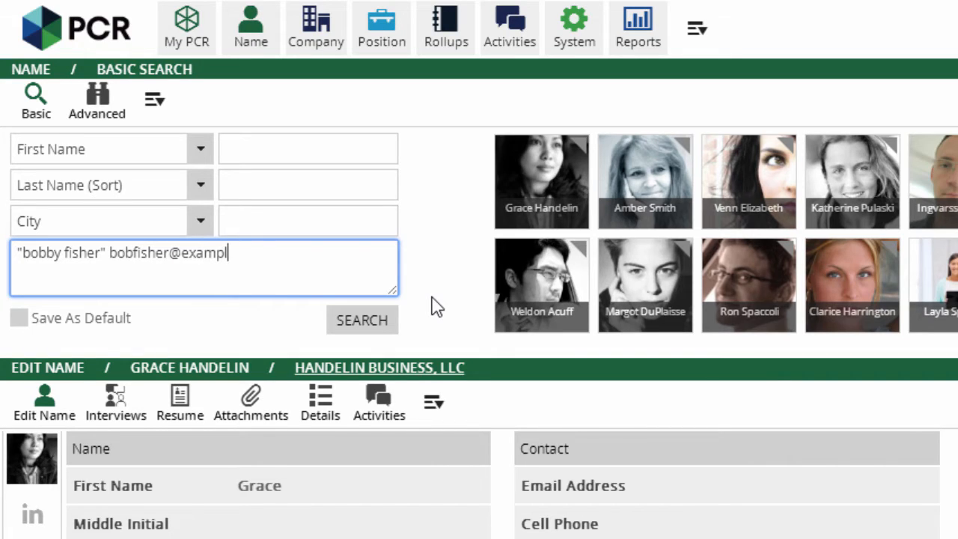
pyautogui.write('e.com')
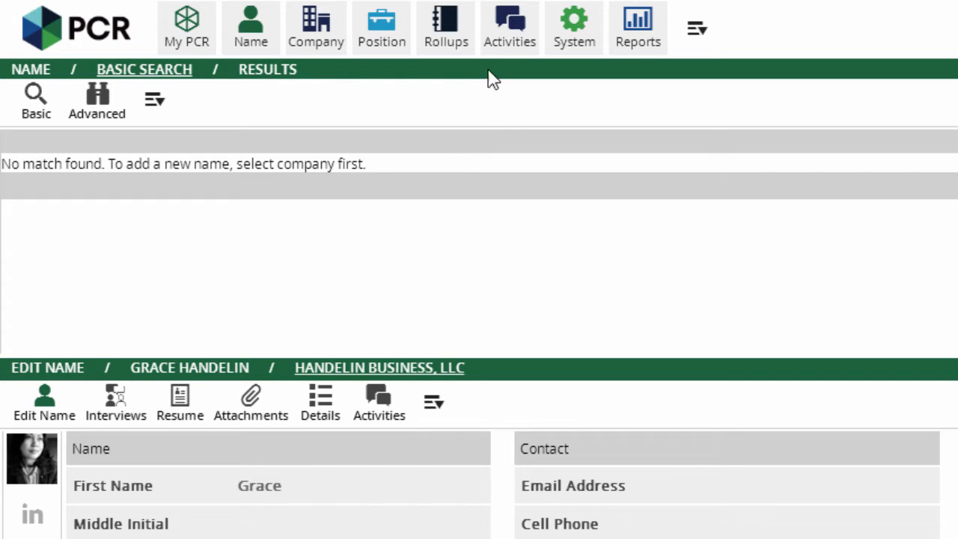
pyautogui.click(509, 27)
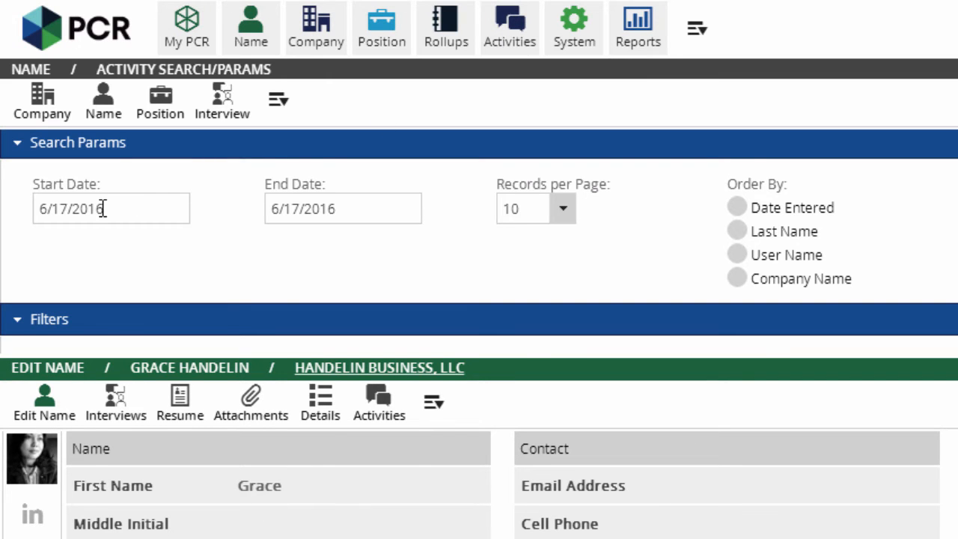
pyautogui.click(110, 208)
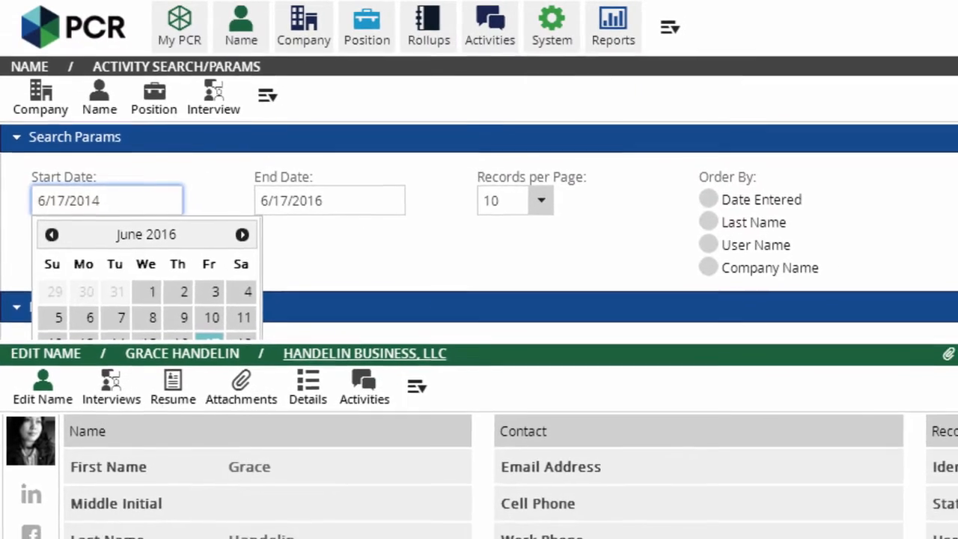
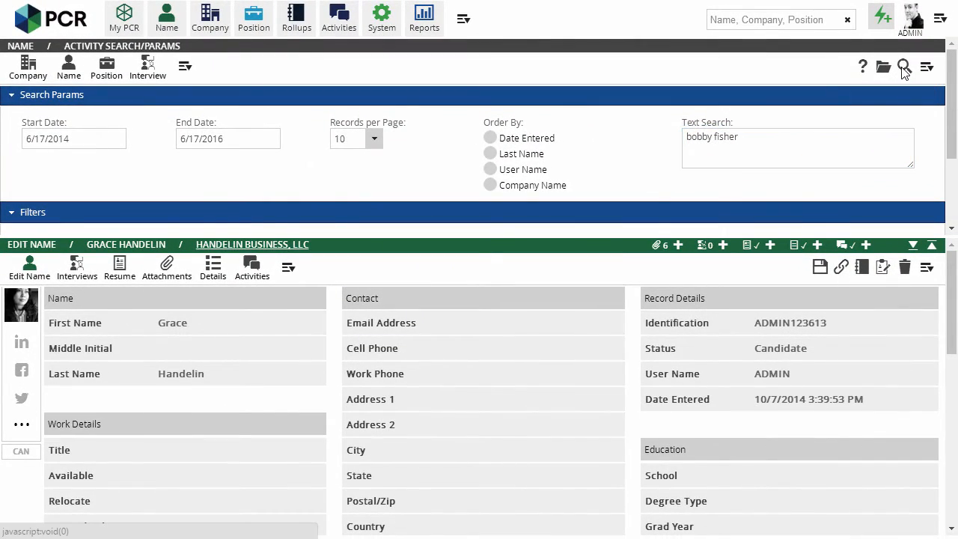
pyautogui.click(904, 66)
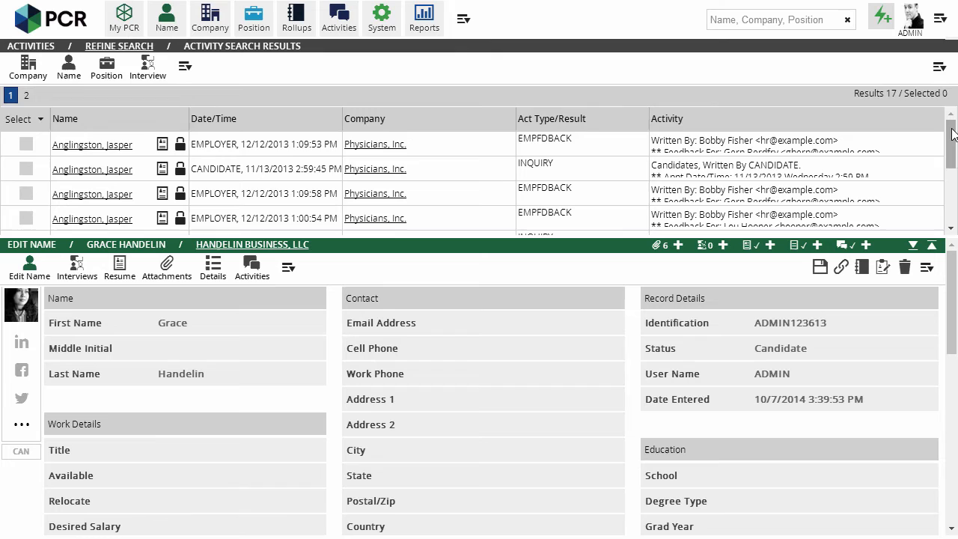
pyautogui.scroll(-3)
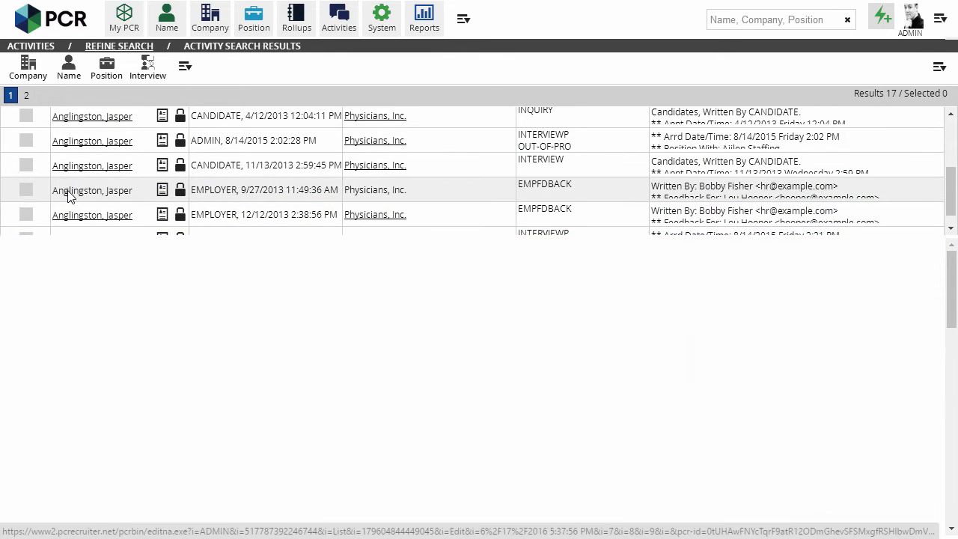
# Open the result's name record and its Change Log, showing first name changed from Bobby to Jasper
pyautogui.click(91, 189)
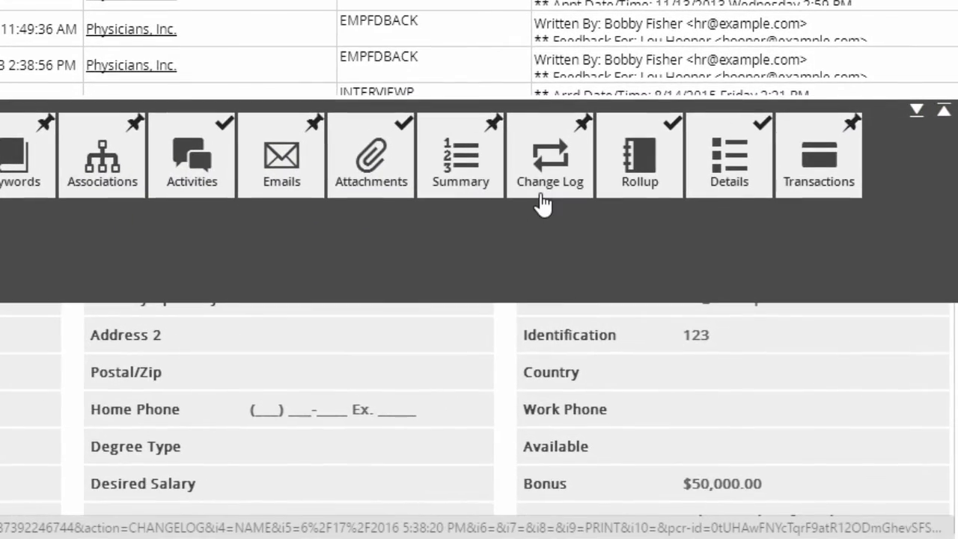
pyautogui.click(550, 158)
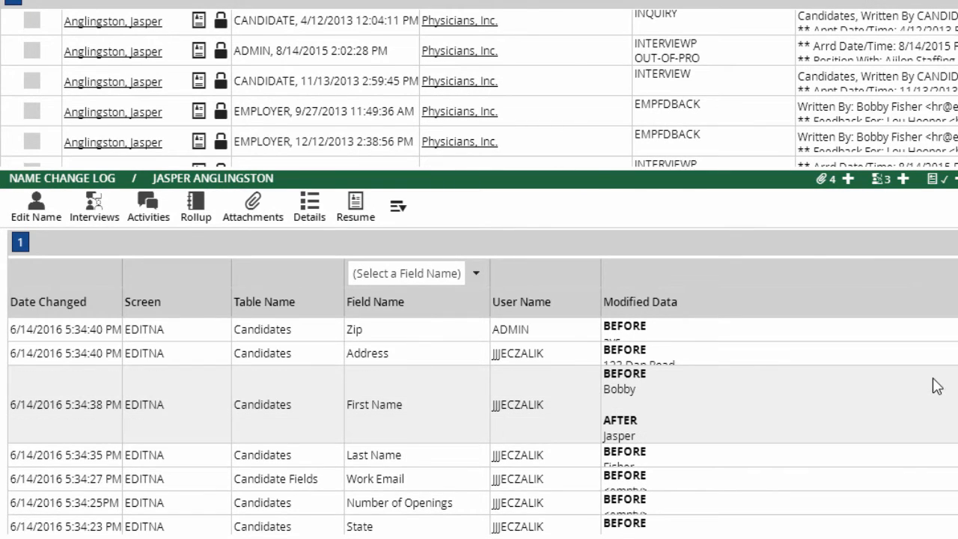
pyautogui.moveTo(736, 463)
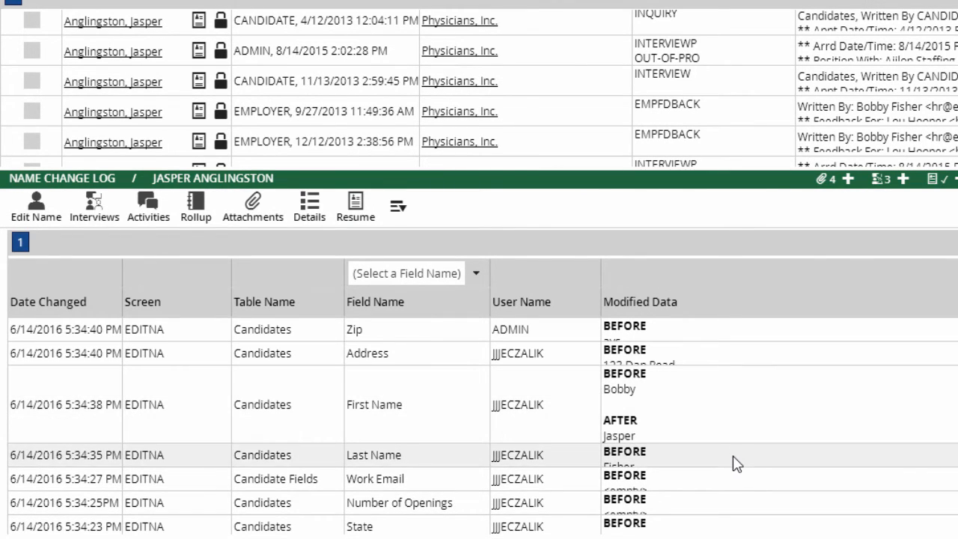